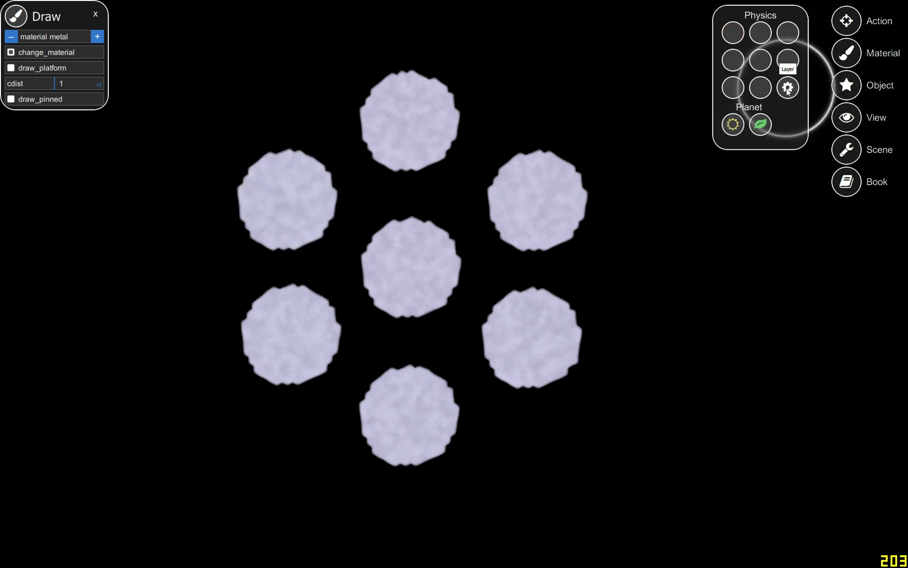
# Switch the seven blobs from the pale textured surface to flat rendering with the Layer button.
pyautogui.click(788, 87)
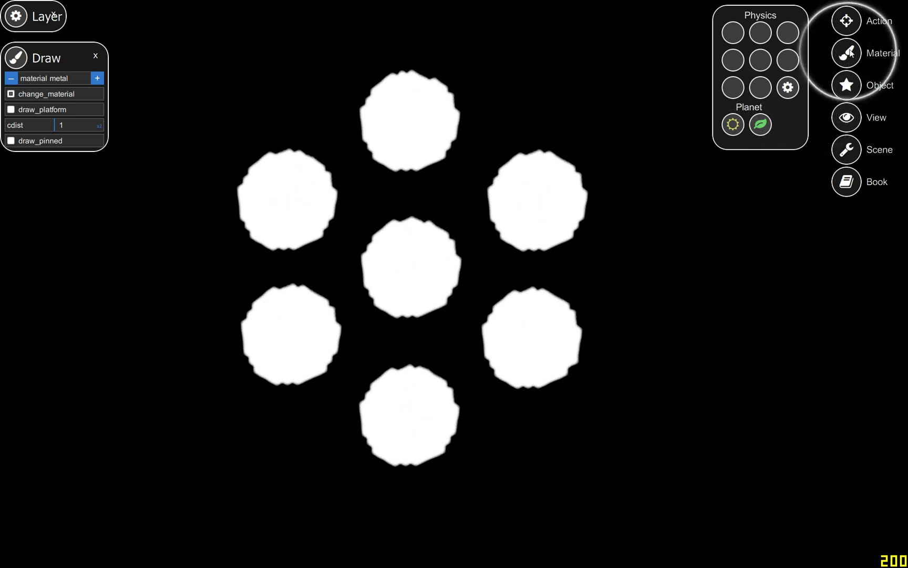
pyautogui.click(844, 23)
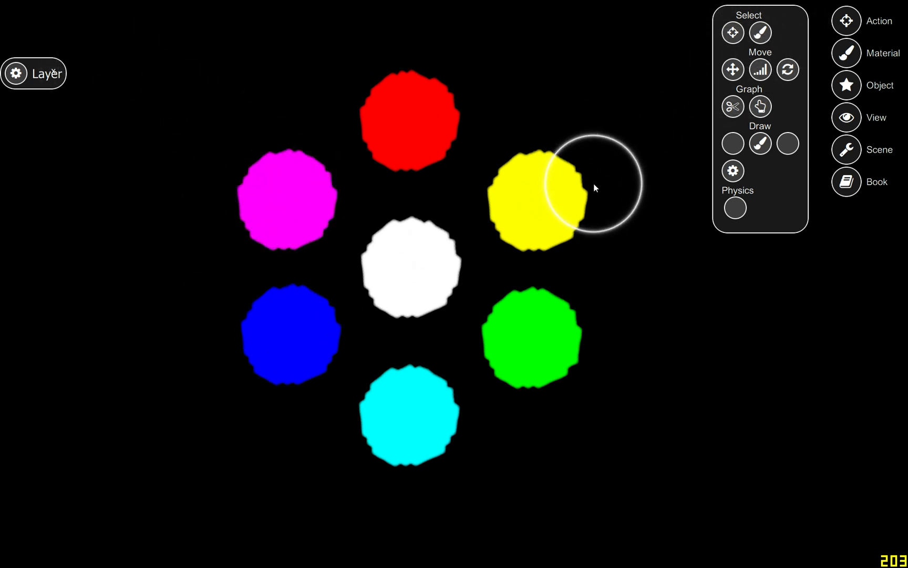
pyautogui.moveTo(422, 239)
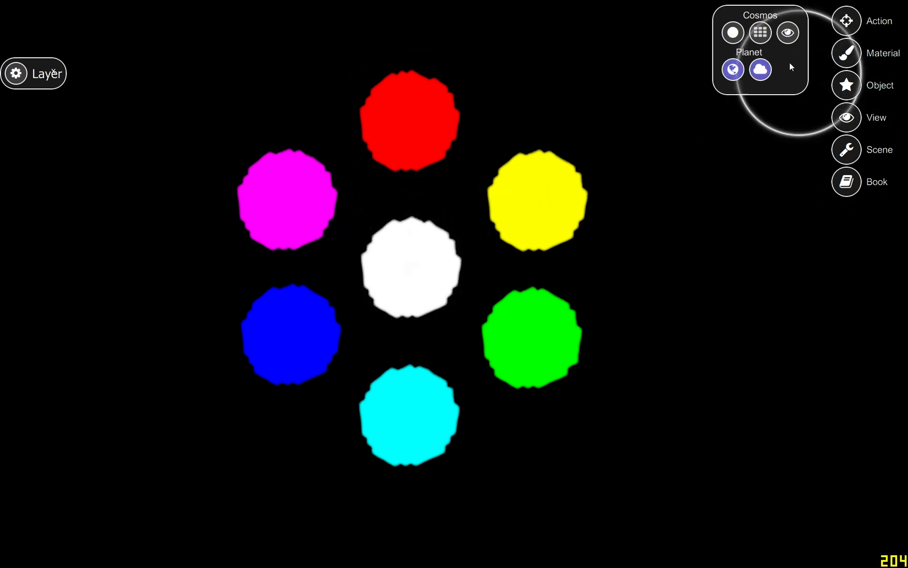
# Open the Cosmos settings panel showing friction 0.9 and max velocity 300.
pyautogui.click(731, 32)
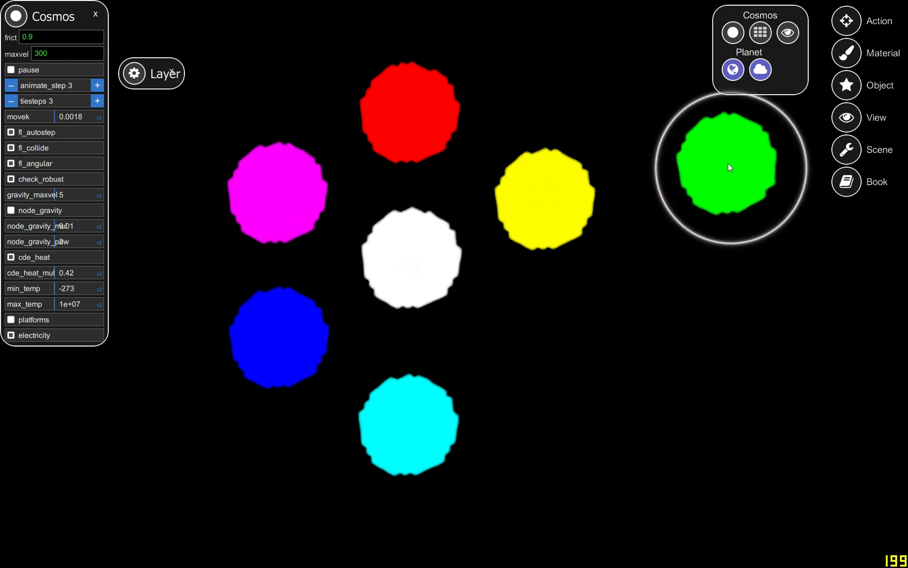
# Drag green far left and back, pull red to the top, and swing yellow down and back.
pyautogui.moveTo(729, 167); pyautogui.dragTo(154, 186)
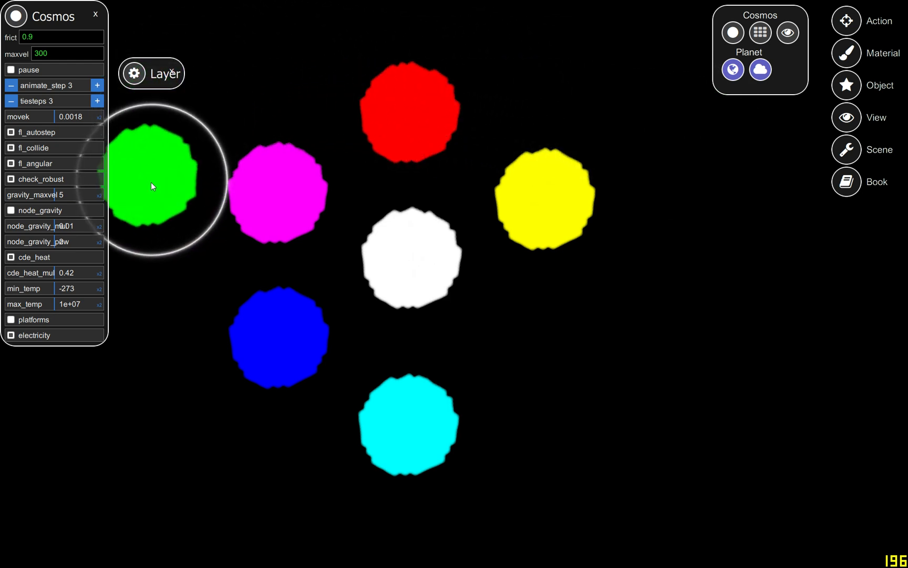
pyautogui.moveTo(153, 186); pyautogui.dragTo(560, 543)
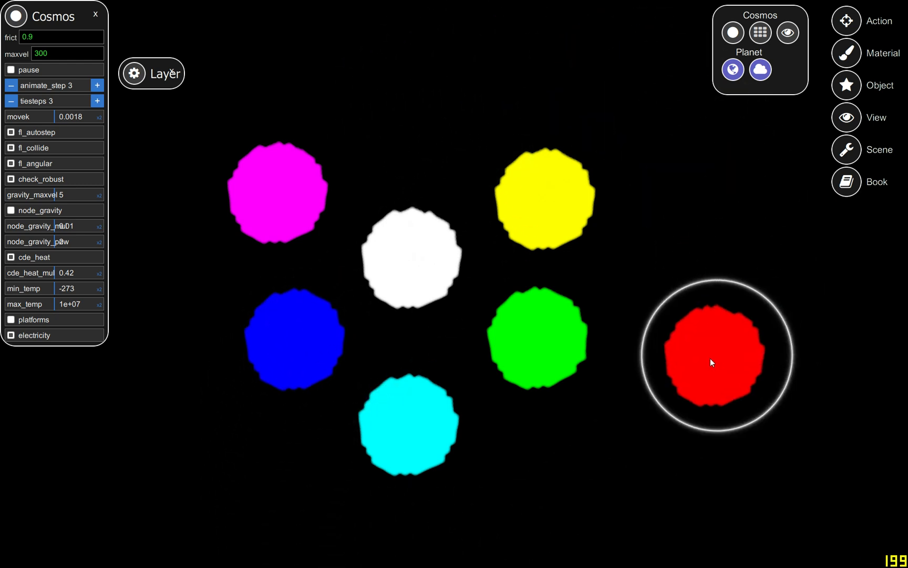
pyautogui.moveTo(713, 362); pyautogui.dragTo(414, 93)
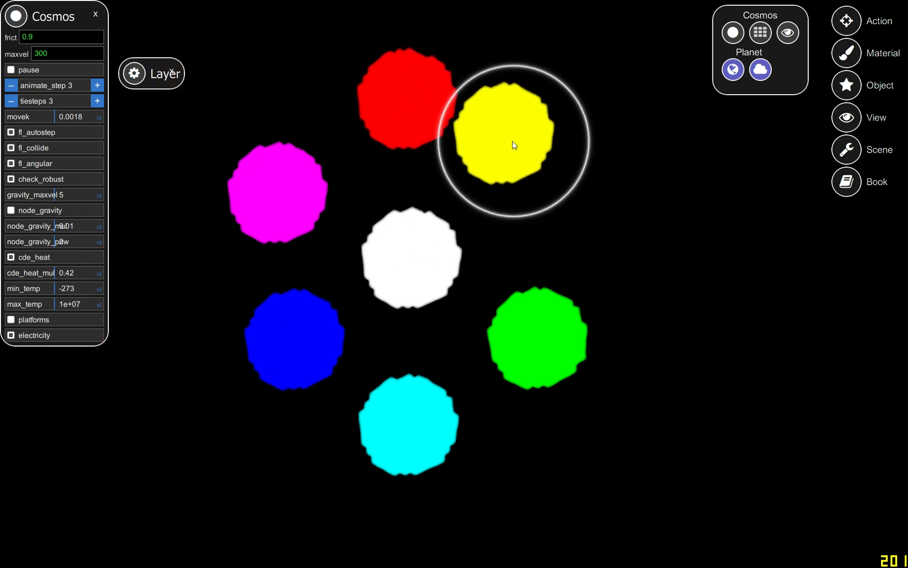
pyautogui.moveTo(512, 144); pyautogui.dragTo(562, 220)
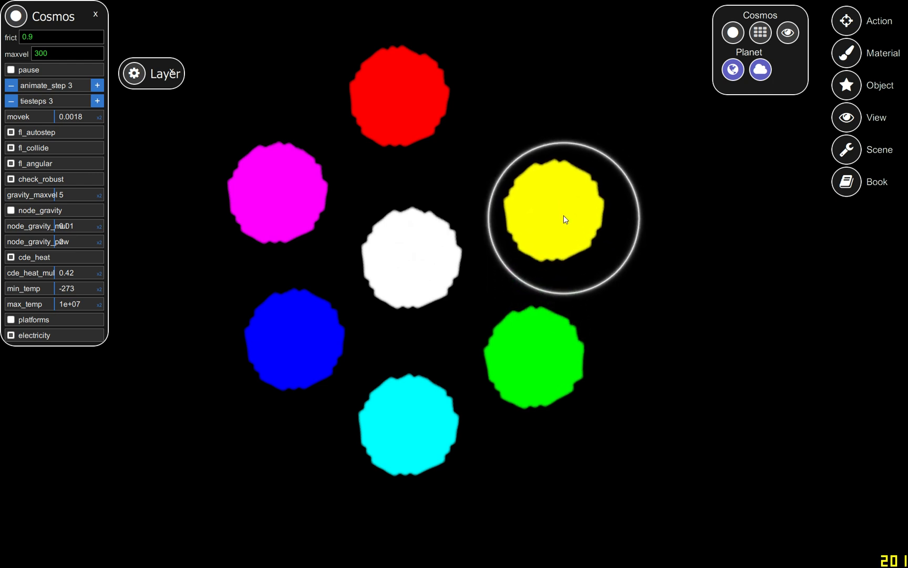
pyautogui.moveTo(564, 219); pyautogui.dragTo(472, 512)
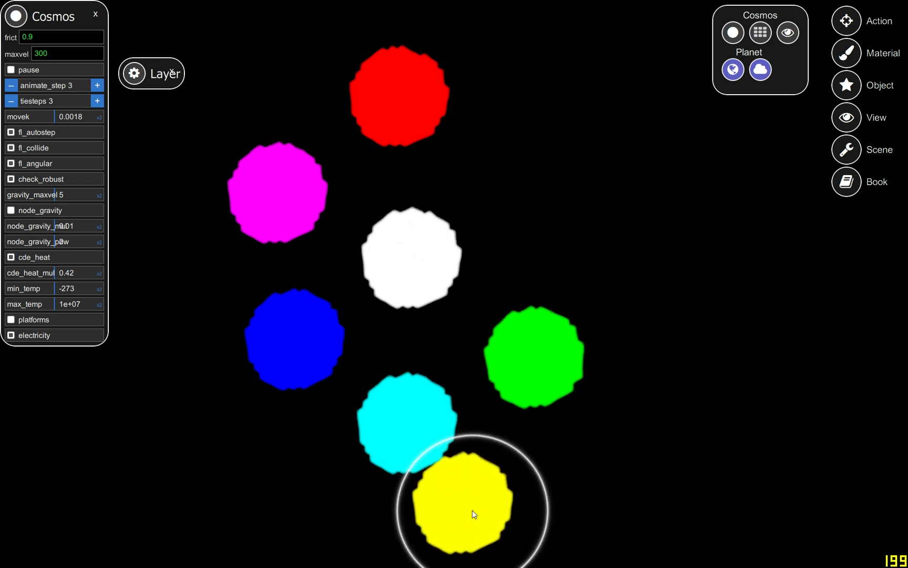
pyautogui.moveTo(470, 512); pyautogui.dragTo(203, 243)
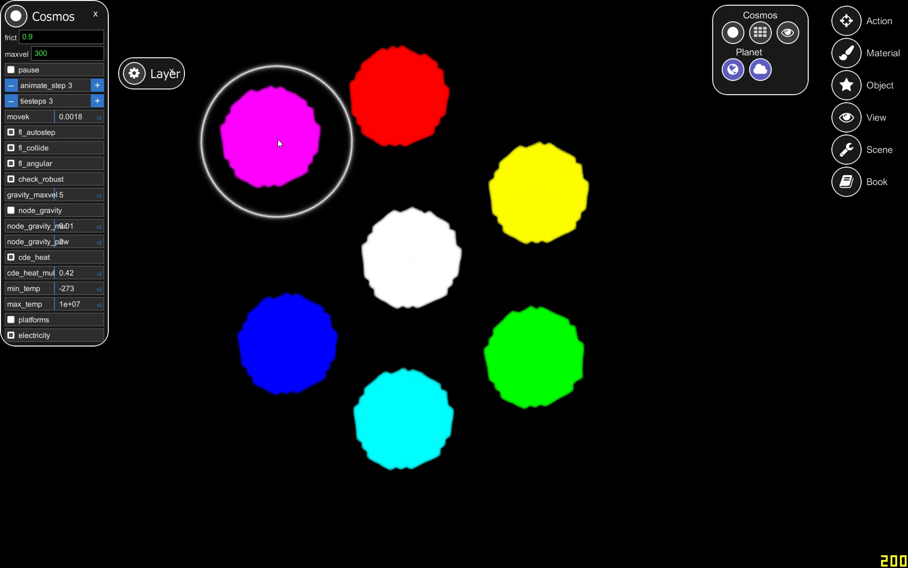
# Fling the magenta blob above yellow, down to the bottom, then back to the left.
pyautogui.moveTo(278, 142); pyautogui.dragTo(563, 112)
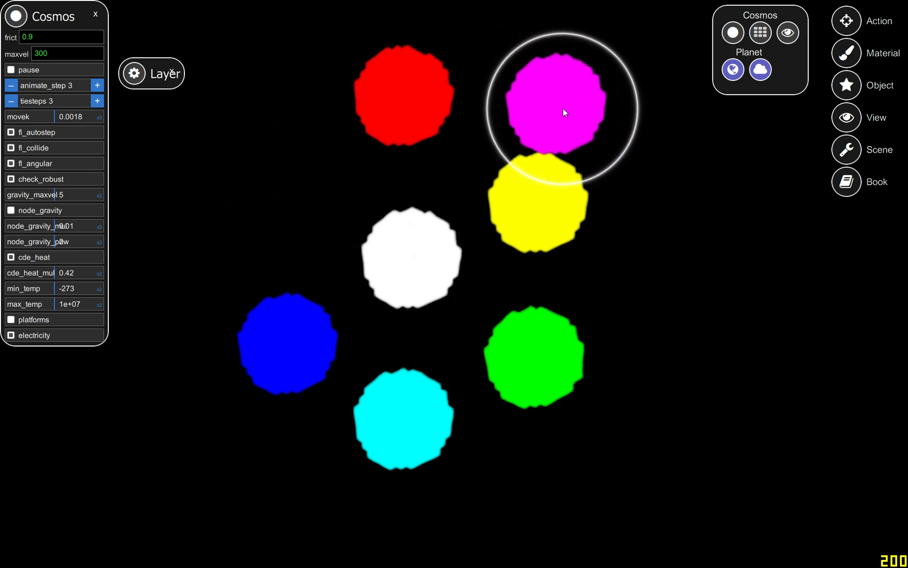
pyautogui.moveTo(563, 113); pyautogui.dragTo(494, 531)
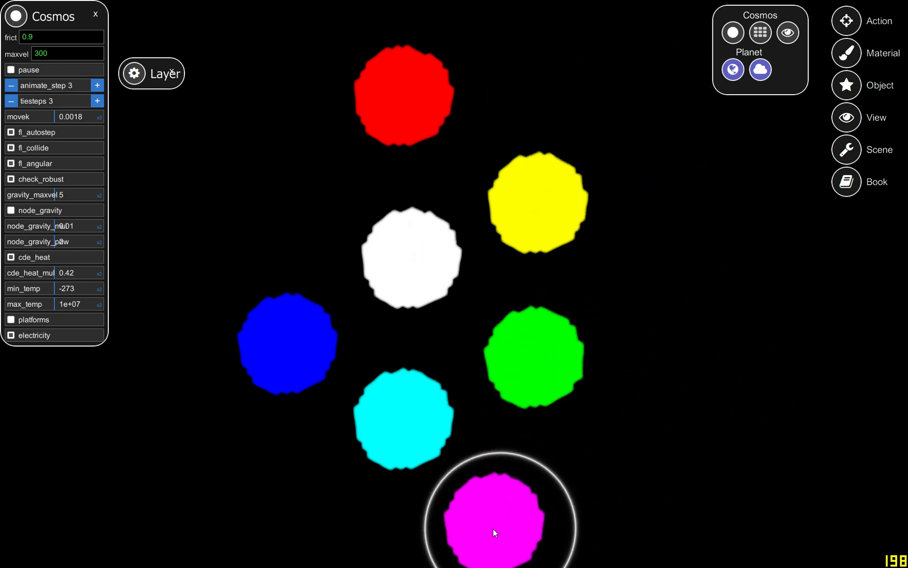
pyautogui.moveTo(495, 516); pyautogui.dragTo(195, 189)
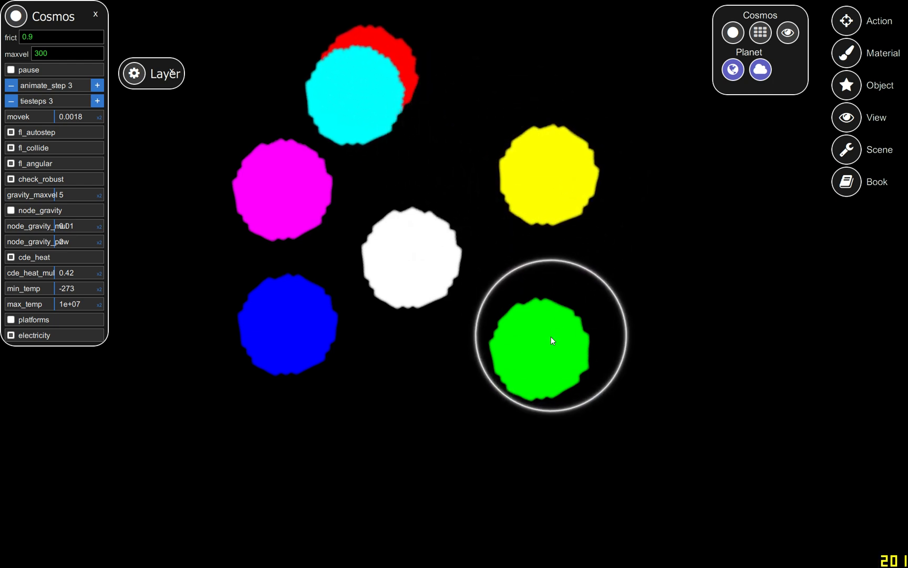
# Pull the green blob out to the right, then push it up between cyan and yellow.
pyautogui.moveTo(550, 340); pyautogui.dragTo(706, 272)
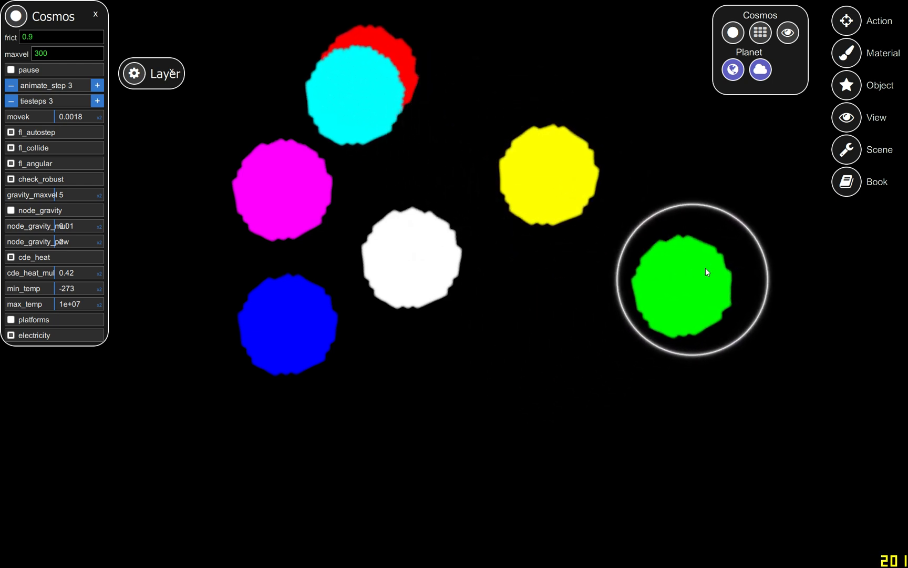
pyautogui.moveTo(706, 273); pyautogui.dragTo(443, 131)
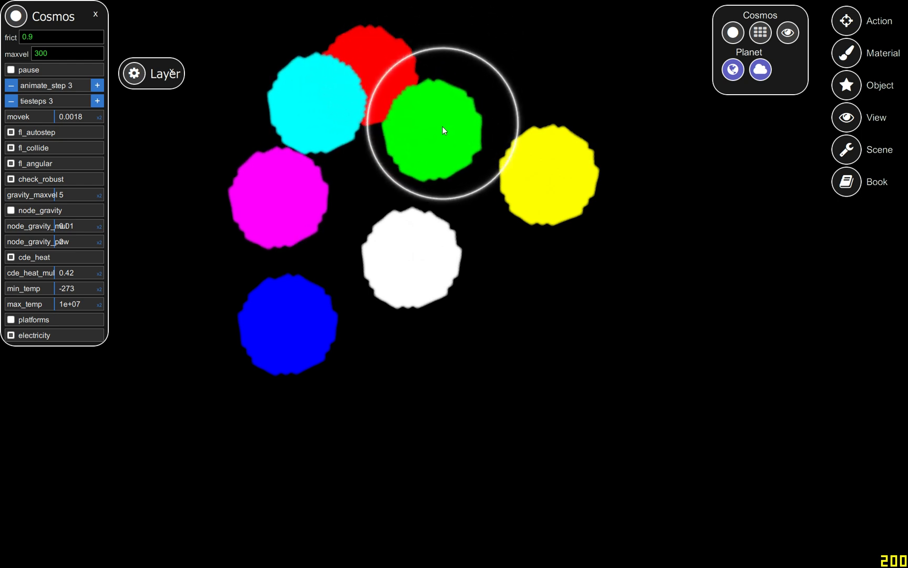